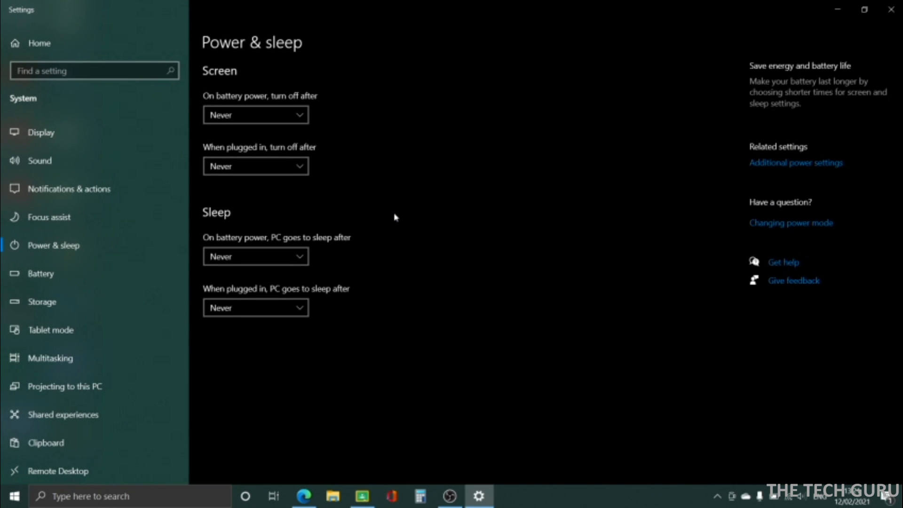
pyautogui.moveTo(773, 172)
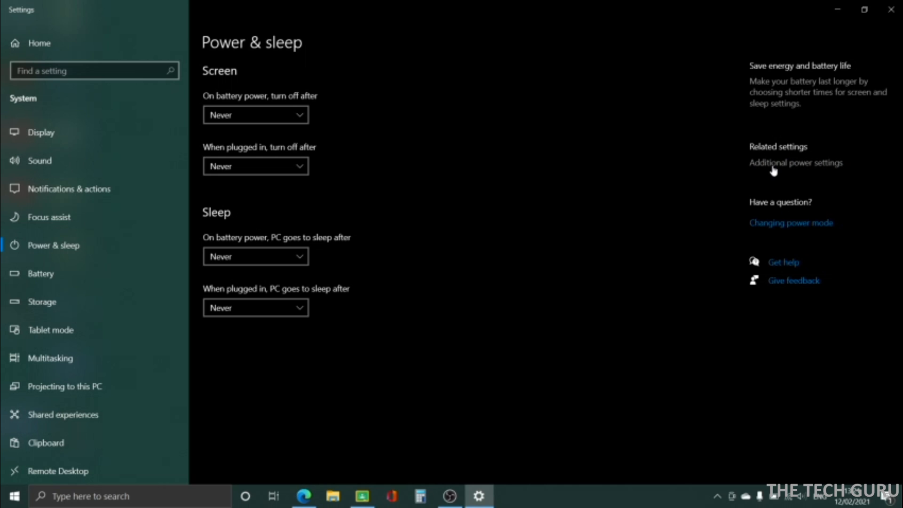
# Go from the Power & sleep page to Control Panel's Power Options via Additional power settings
pyautogui.click(796, 161)
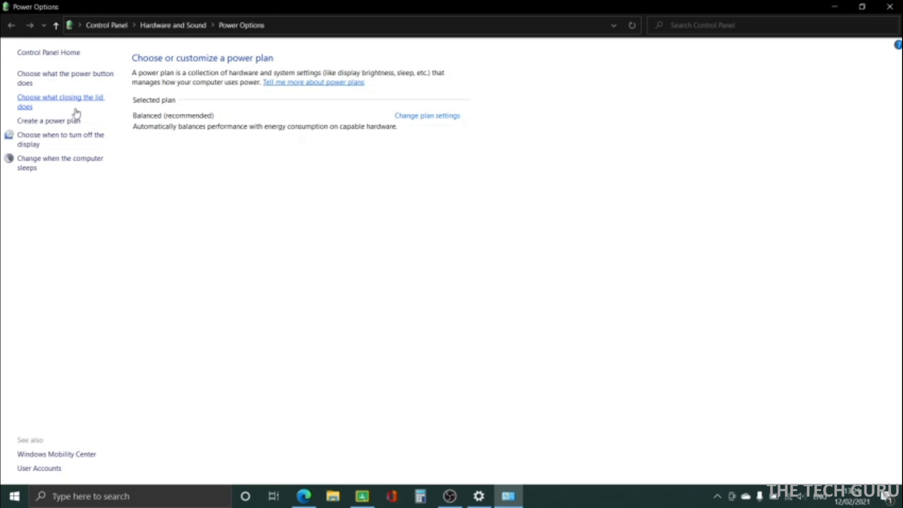
# Set 'When I close the lid' on battery to Do nothing, save the change and close the window
pyautogui.click(60, 101)
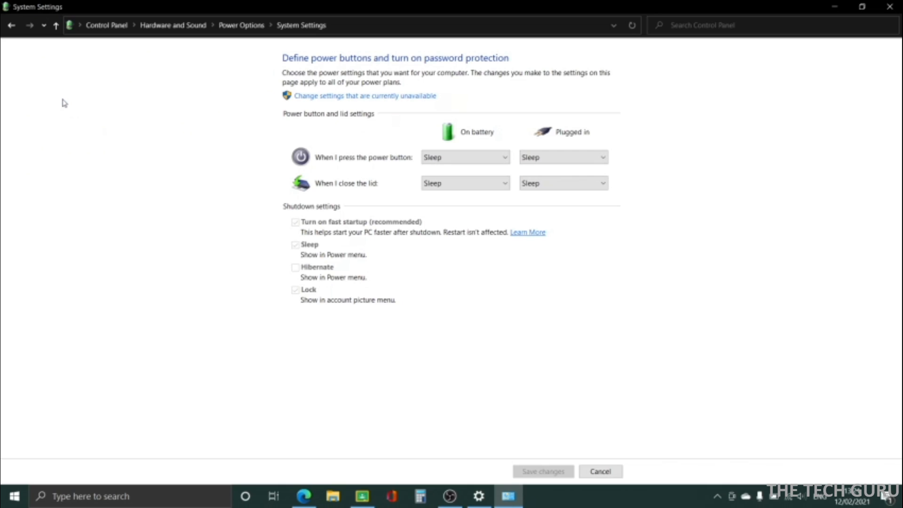
pyautogui.moveTo(378, 189)
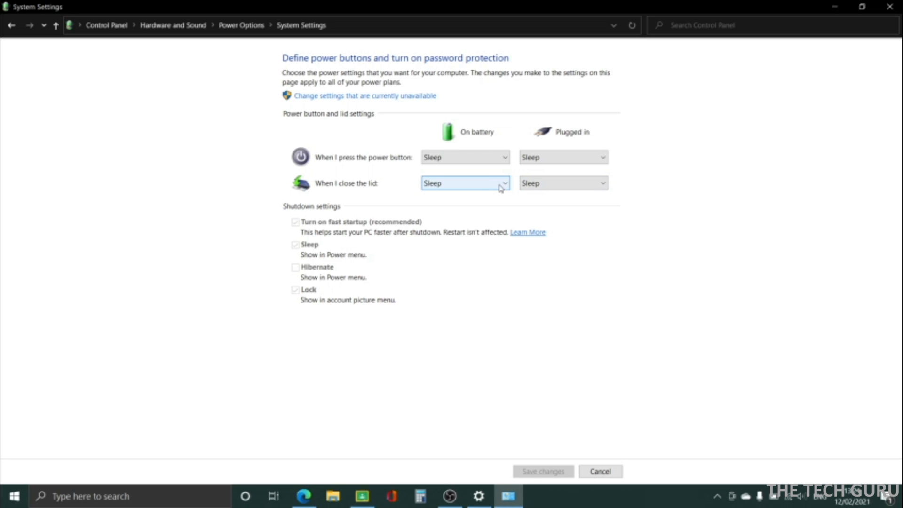
pyautogui.click(503, 183)
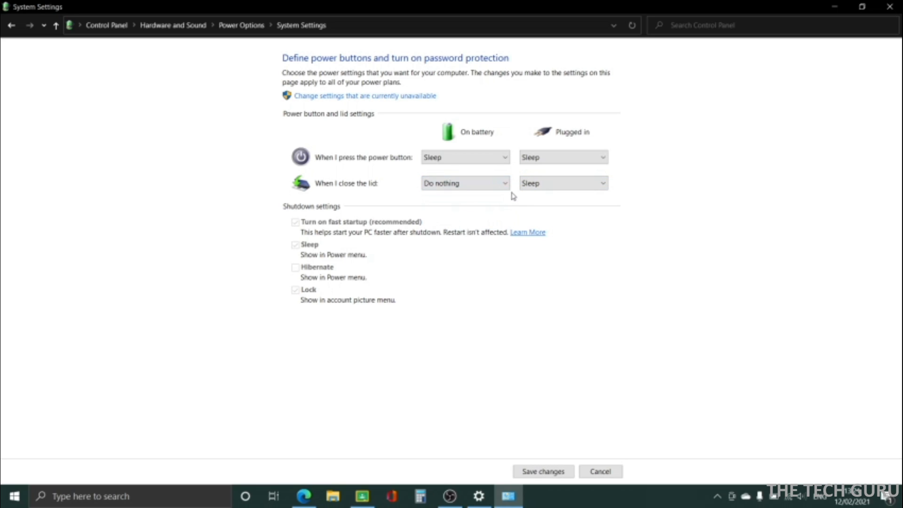
pyautogui.click(563, 182)
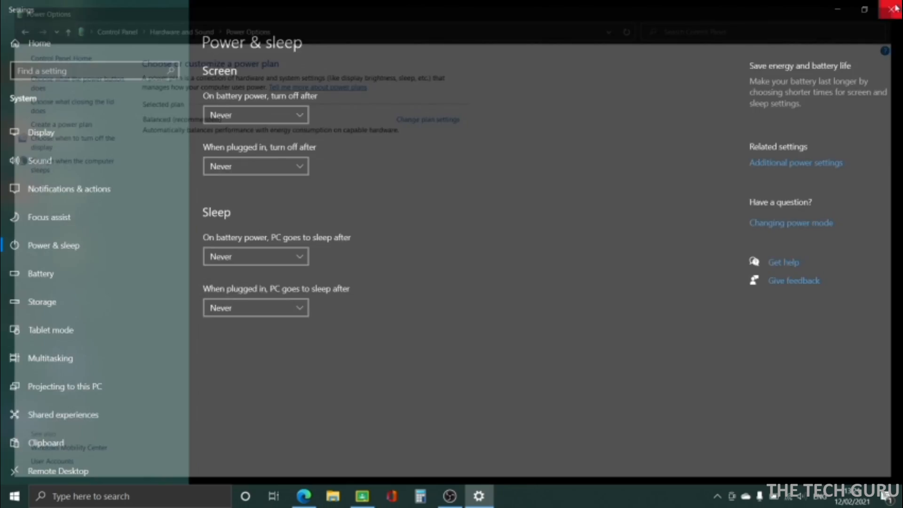
pyautogui.click(890, 8)
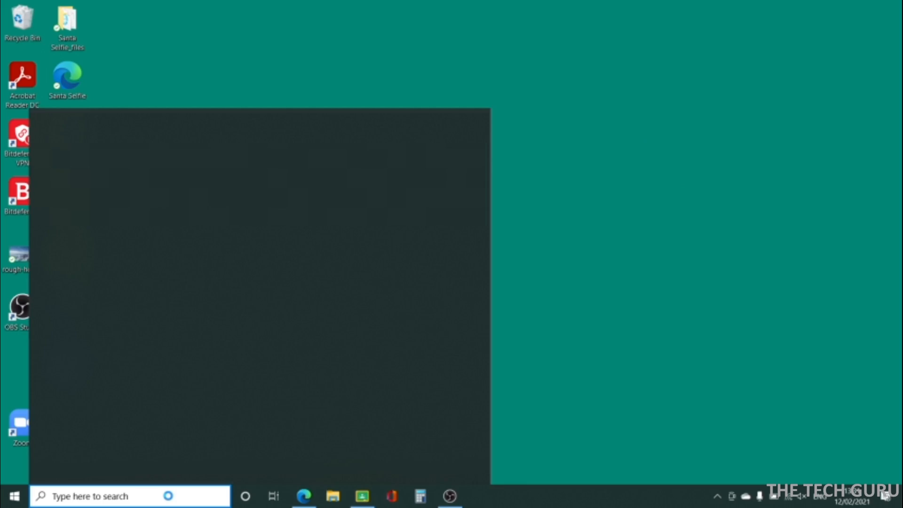
# Search the Start menu for 'display' to reach the Display settings page
pyautogui.write('display')
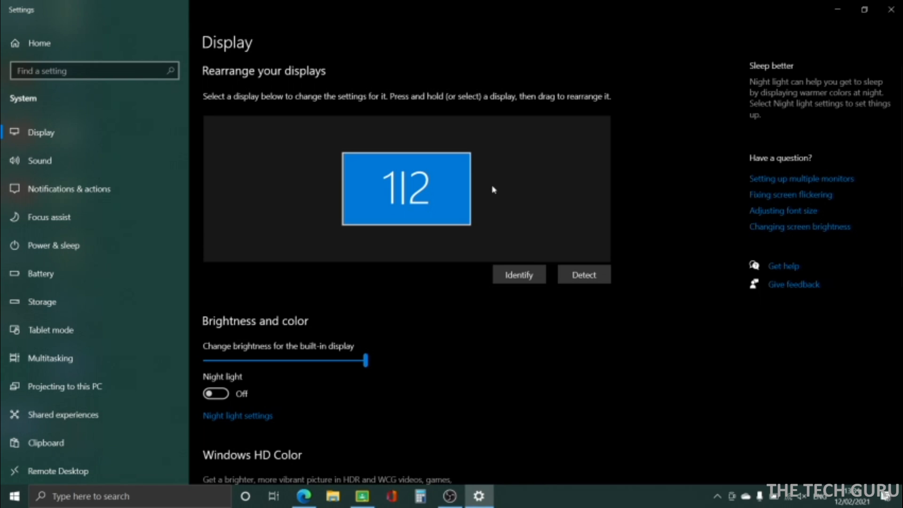
pyautogui.moveTo(388, 151)
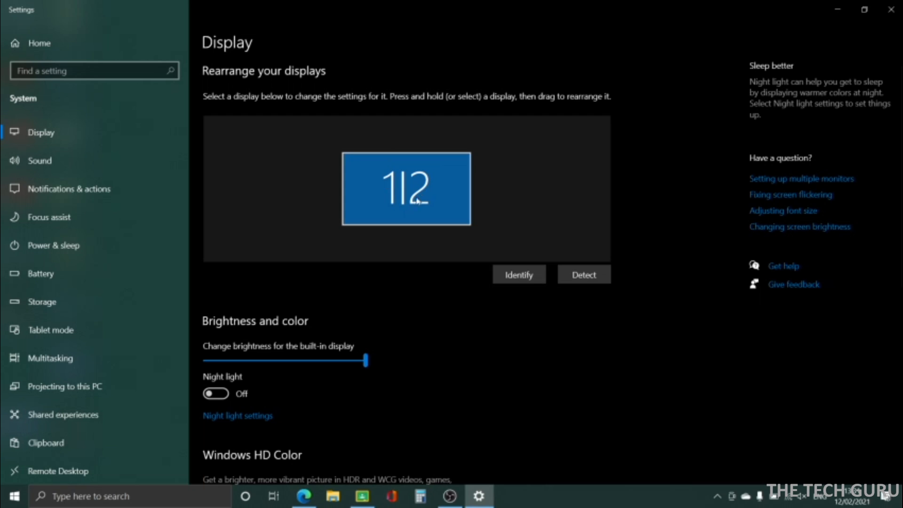
pyautogui.moveTo(866, 195)
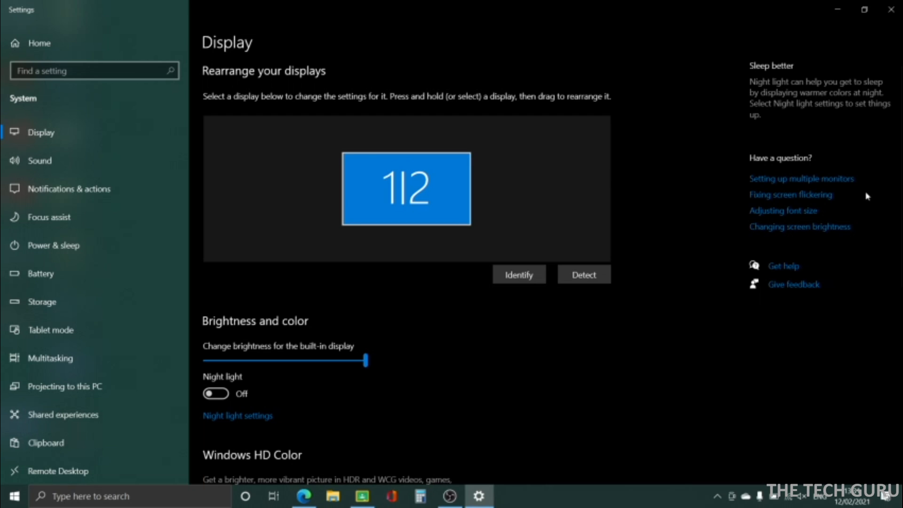
# Scroll the Display page down to the Multiple displays section showing the duplicate mode
pyautogui.scroll(-3)
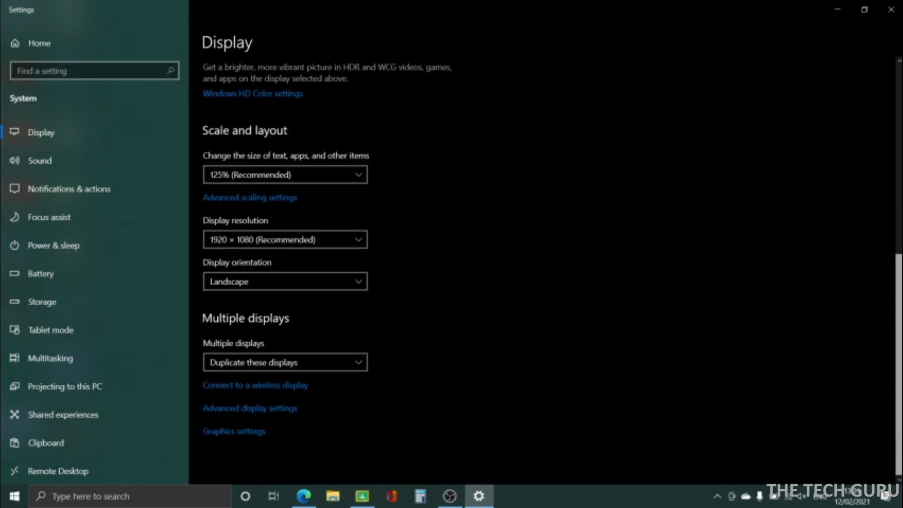
pyautogui.moveTo(239, 354)
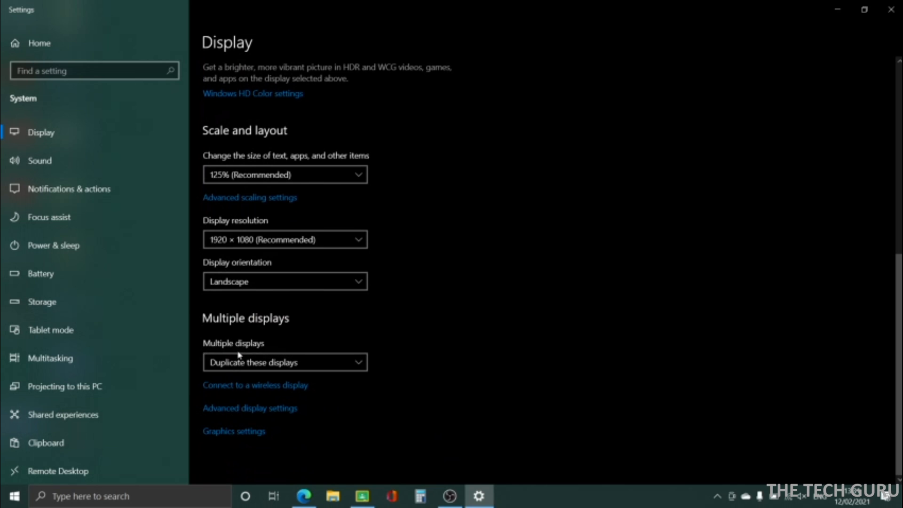
pyautogui.moveTo(377, 371)
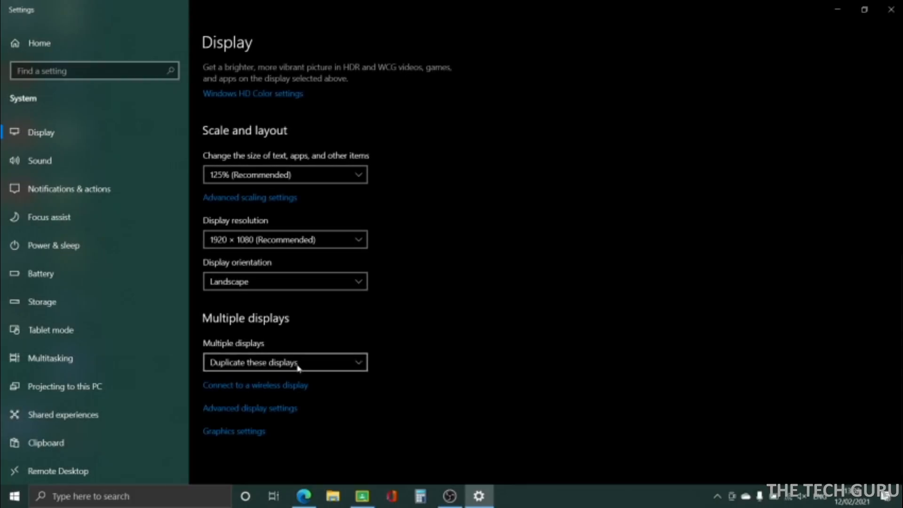
pyautogui.click(285, 362)
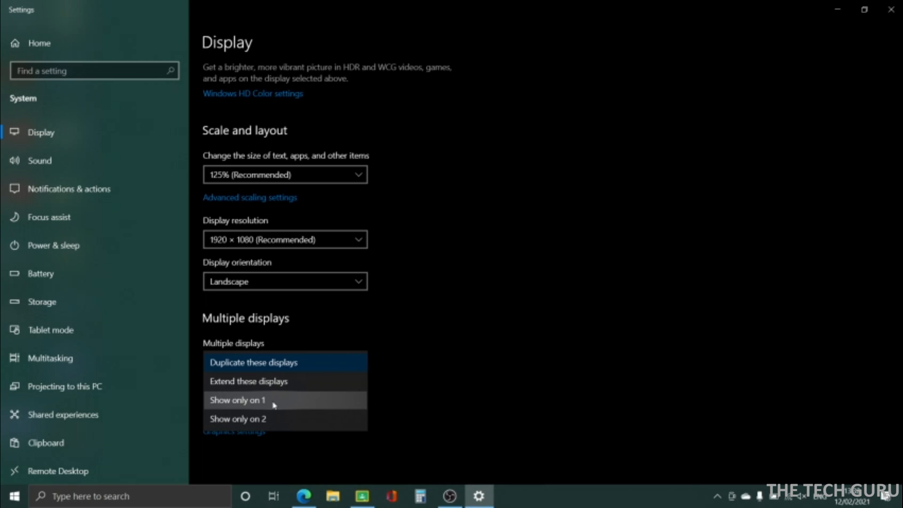
pyautogui.moveTo(274, 424)
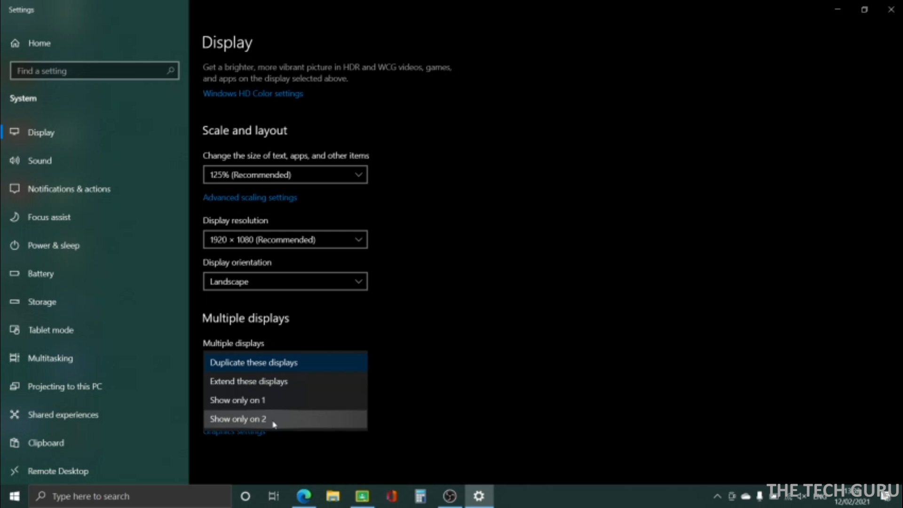